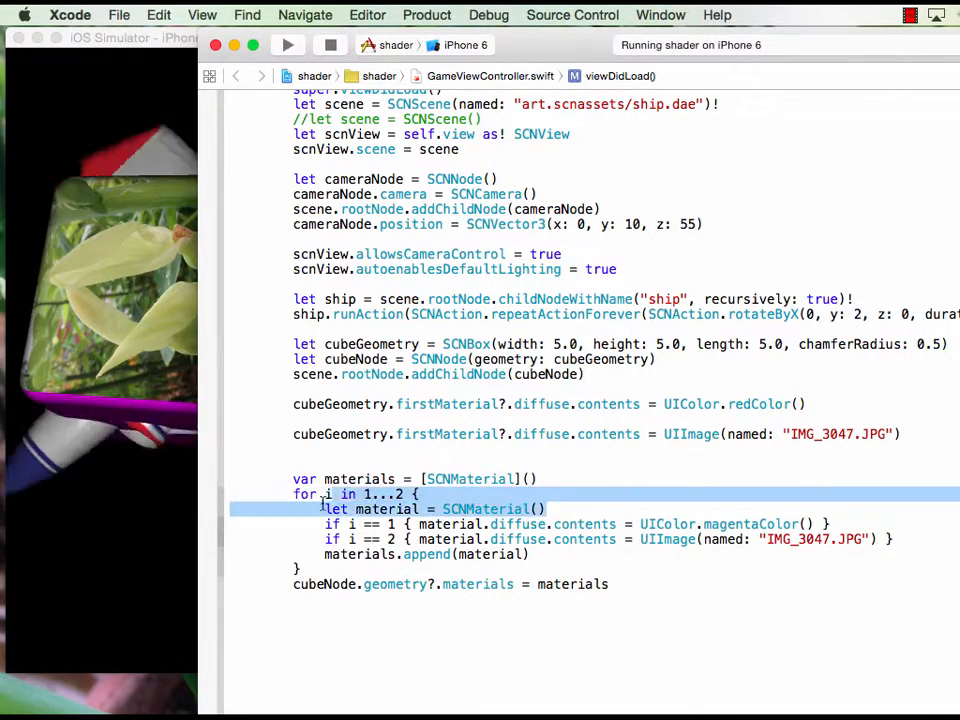
Add a my_shader string forcing green _output.color and assign it as the fragment modifier, then run
{"action": "left_click", "coordinate": [544, 510]}
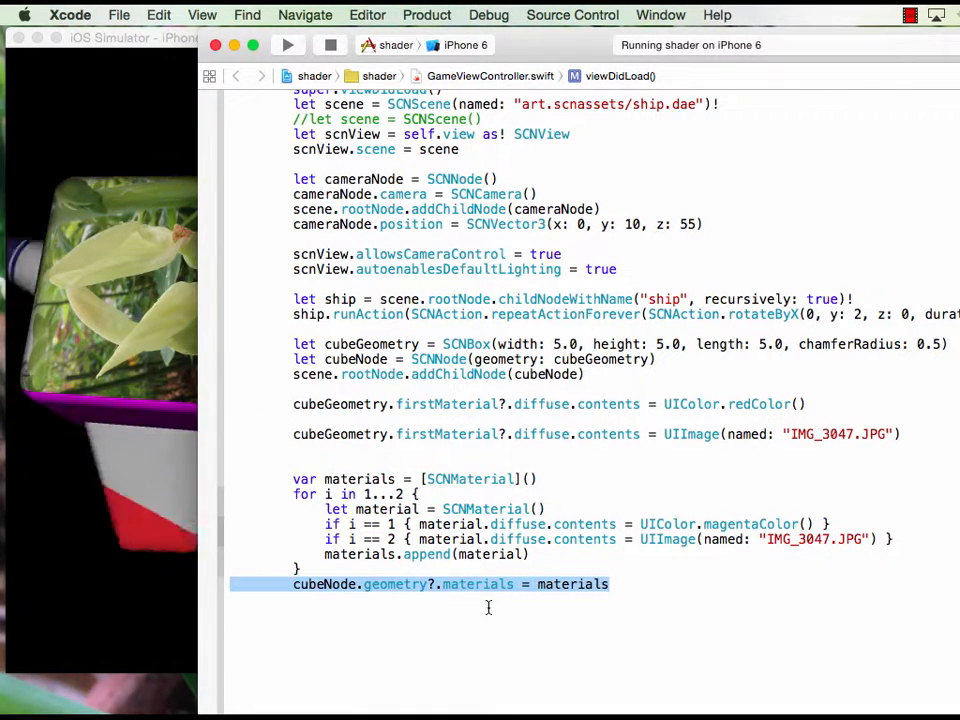
{"action": "mouse_move", "coordinate": [396, 598]}
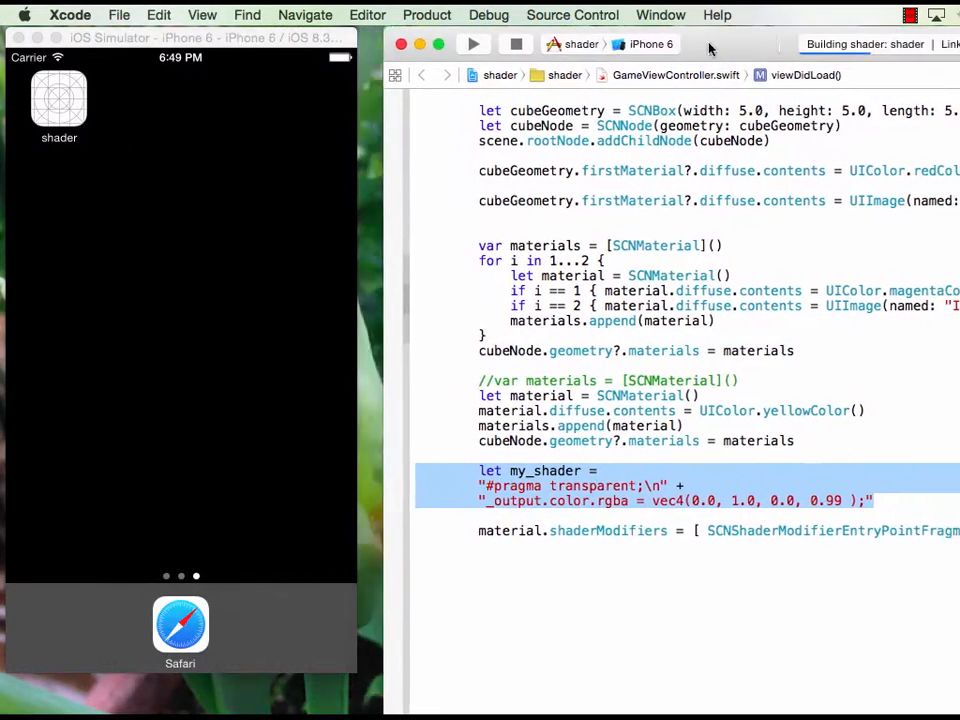
{"action": "left_click", "coordinate": [472, 44]}
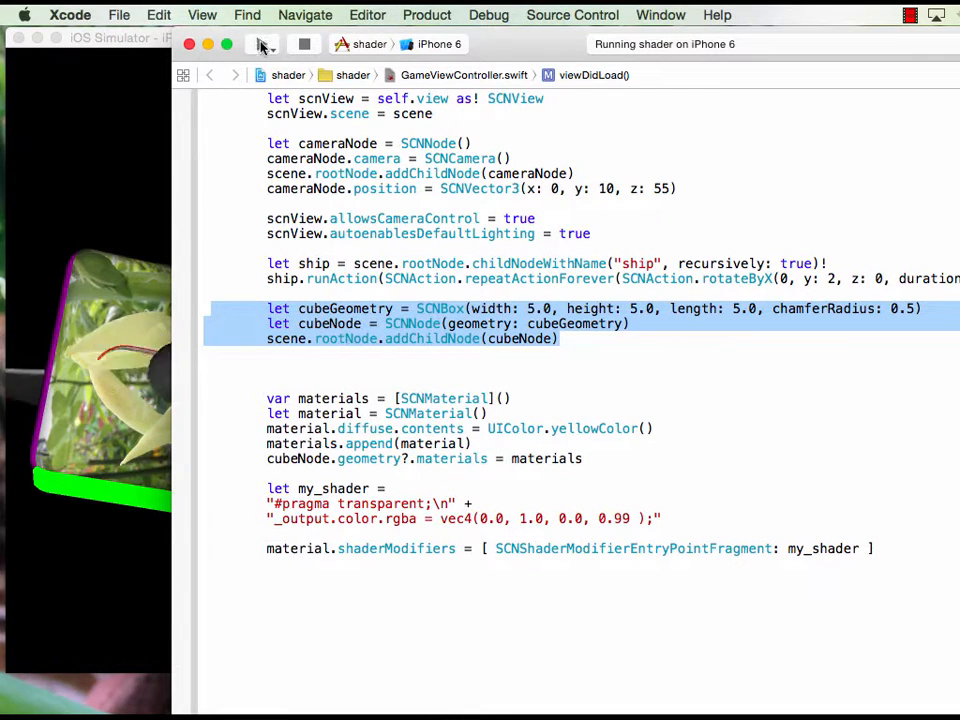
Run the scene with one yellow SCNMaterial carrying my_shader so the cube renders green
{"action": "left_click", "coordinate": [262, 44]}
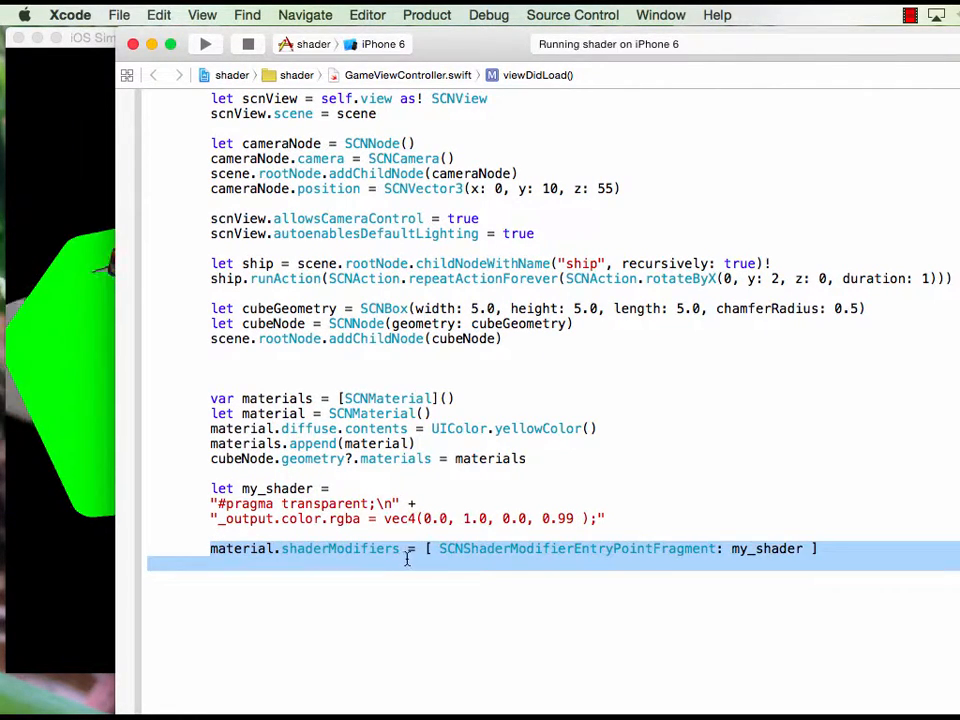
{"action": "left_click", "coordinate": [438, 548]}
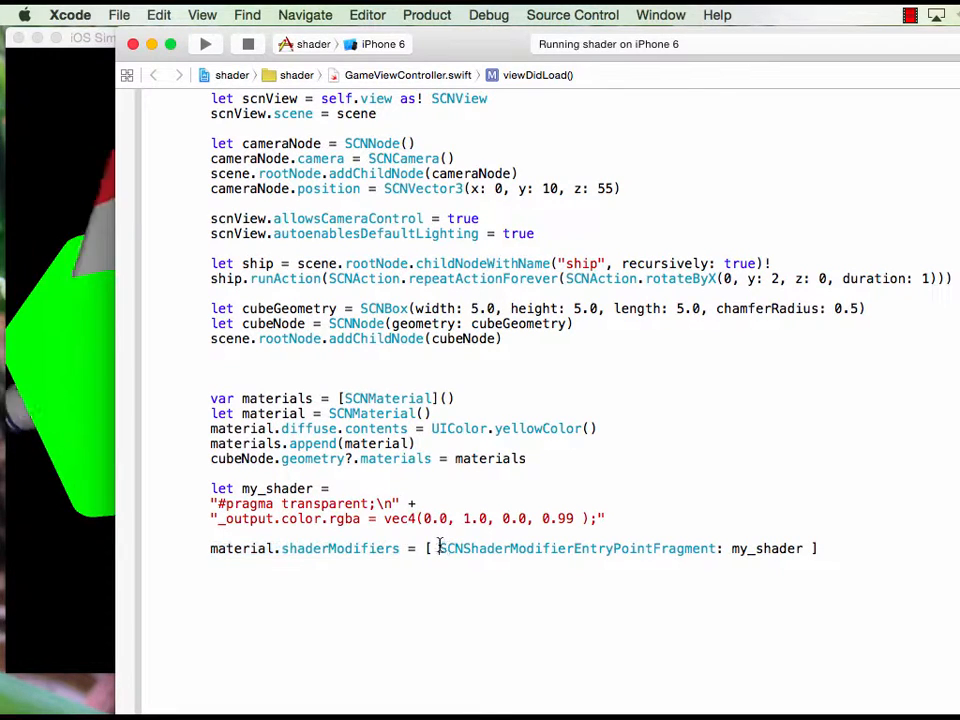
{"action": "double_click", "coordinate": [576, 548]}
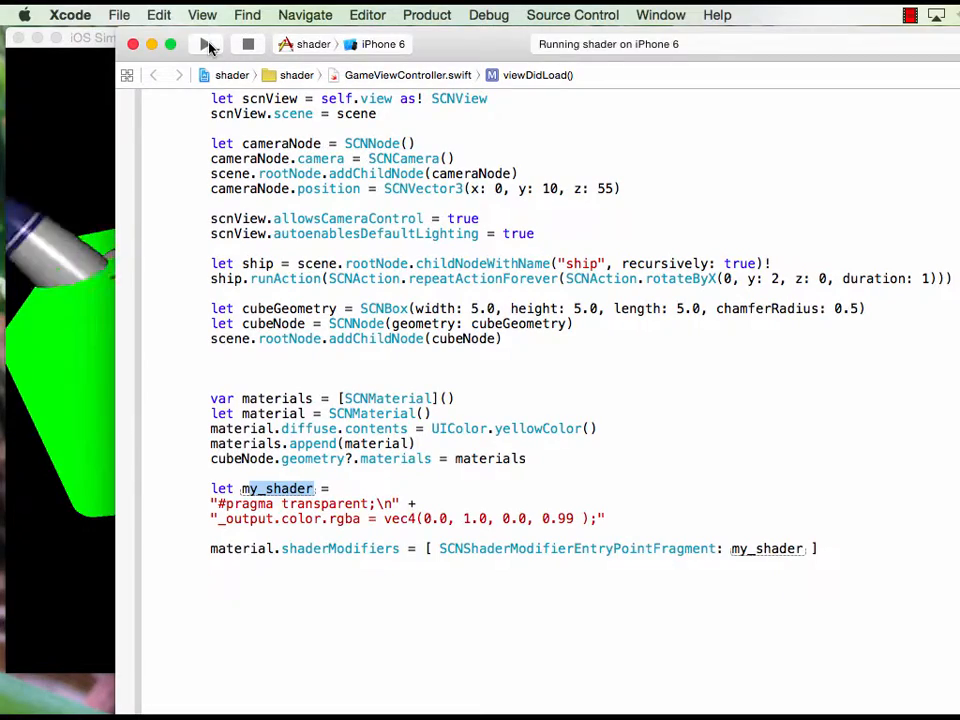
Run the app, then select the shader's vec4 output line to change its alpha to 0.09
{"action": "left_click", "coordinate": [208, 46]}
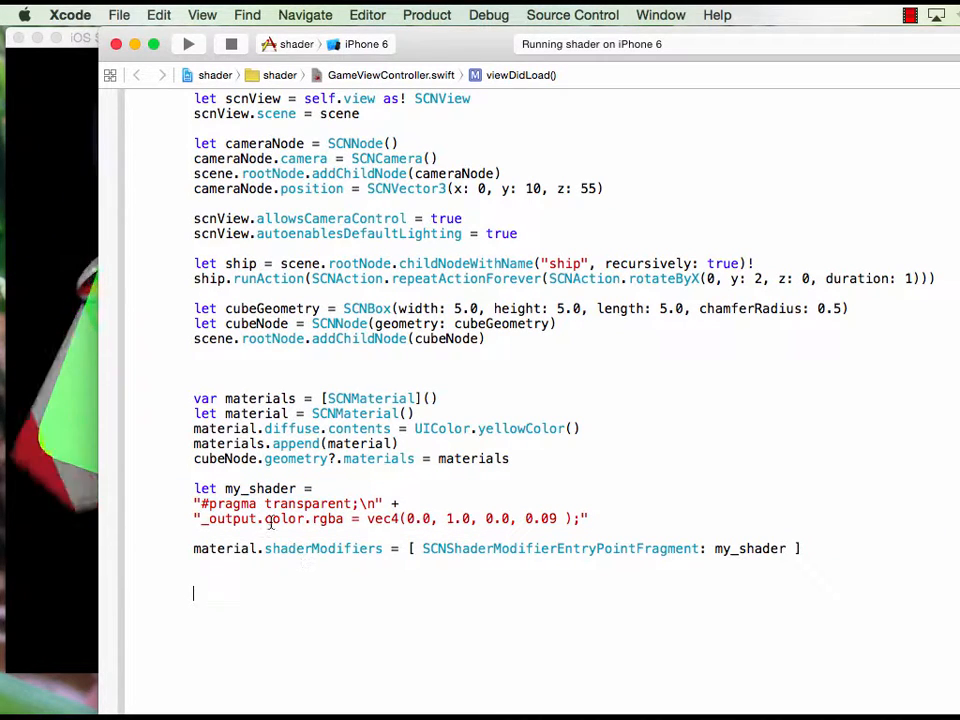
{"action": "left_click_drag", "start_coordinate": [194, 488], "coordinate": [590, 518]}
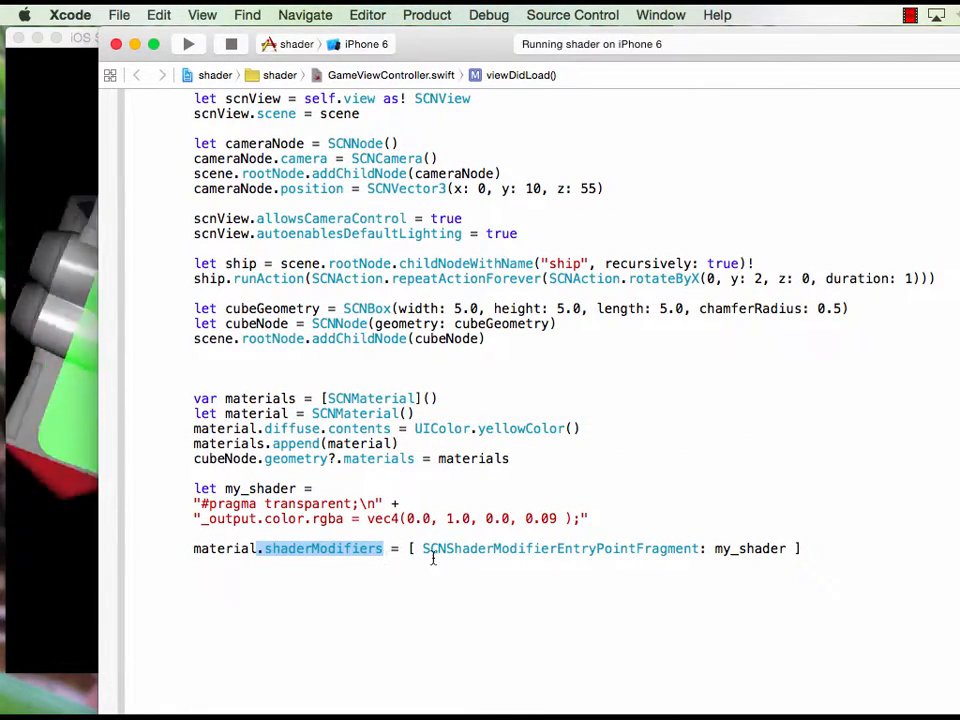
{"action": "double_click", "coordinate": [470, 548]}
{"action": "type", "text": "let my_shader2 = \"#pragma transparent;\\n _output.color.rgba = vec4(1.0, 1.0, 0.0, 0.09 );\""}
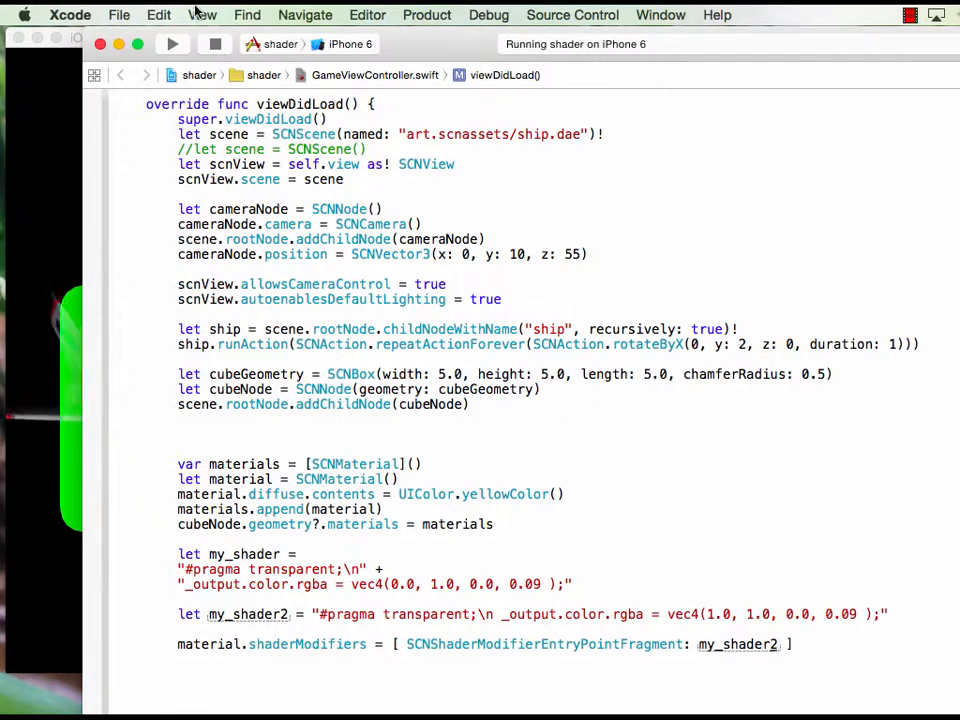
Declare my_shader2 outputting translucent yellow vec4(1.0, 1.0, 0.0, 0.09) and assign it as the fragment modifier
{"action": "left_click", "coordinate": [172, 44]}
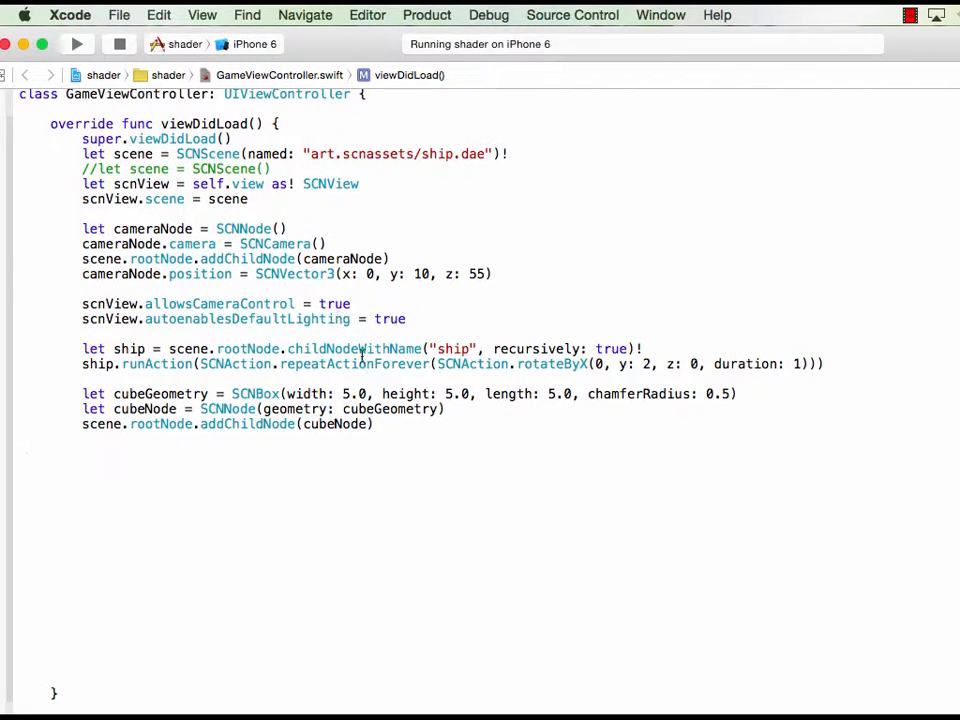
Rebuild on the iPhone 6 simulator with the material and my_shader2 lines restored, showing a yellow cube
{"action": "left_click", "coordinate": [76, 44]}
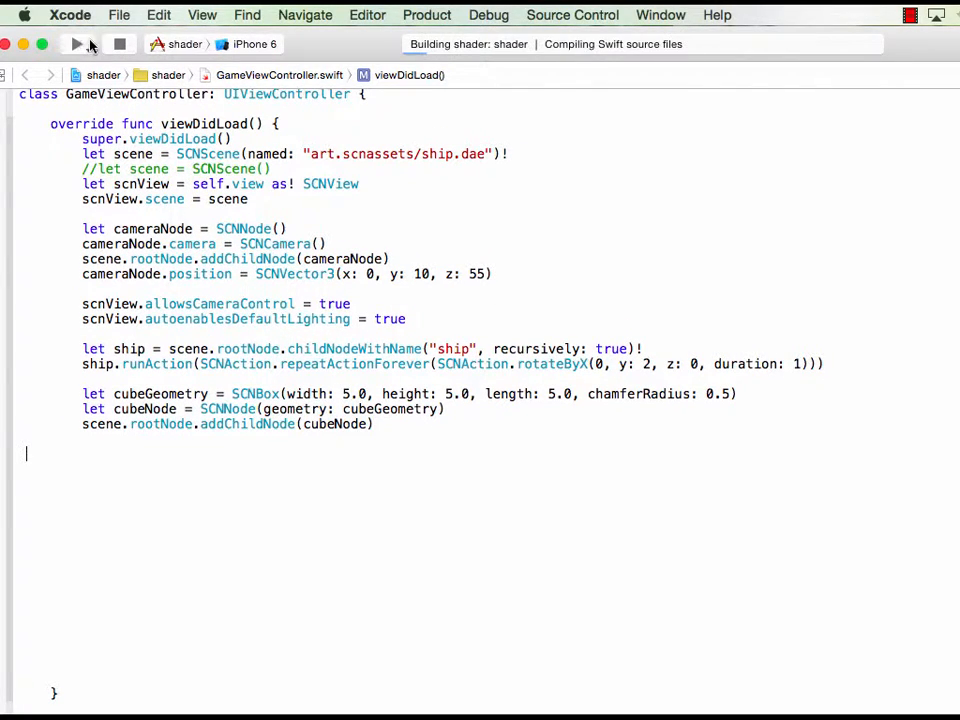
{"action": "left_click", "coordinate": [76, 44]}
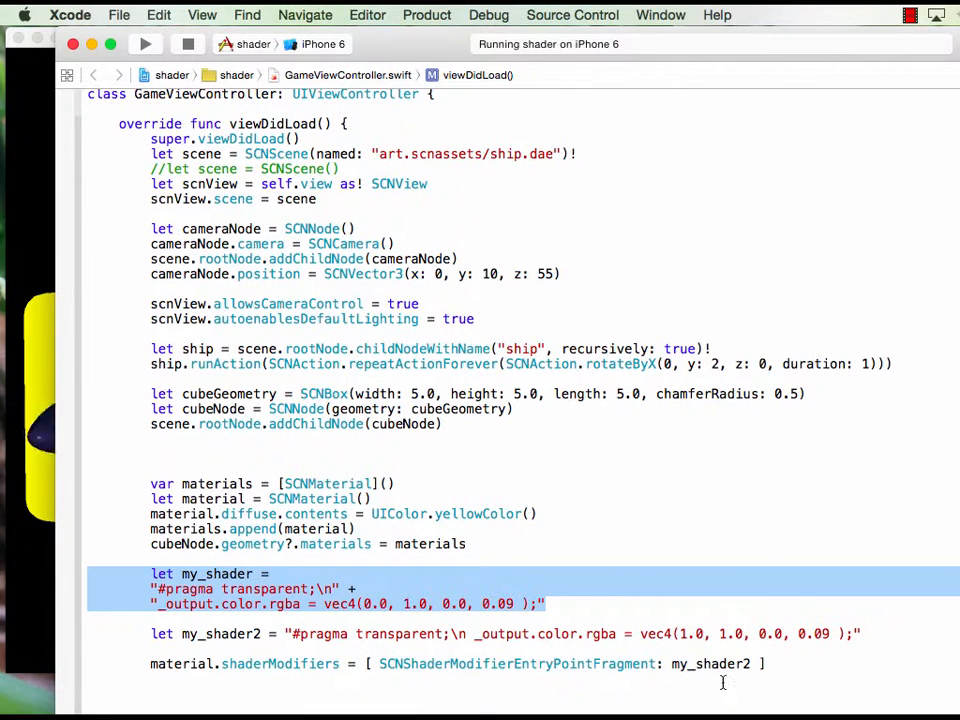
Select my_shader2 in the modifiers line and move to the SCNShadable entry-point reference
{"action": "double_click", "coordinate": [280, 664]}
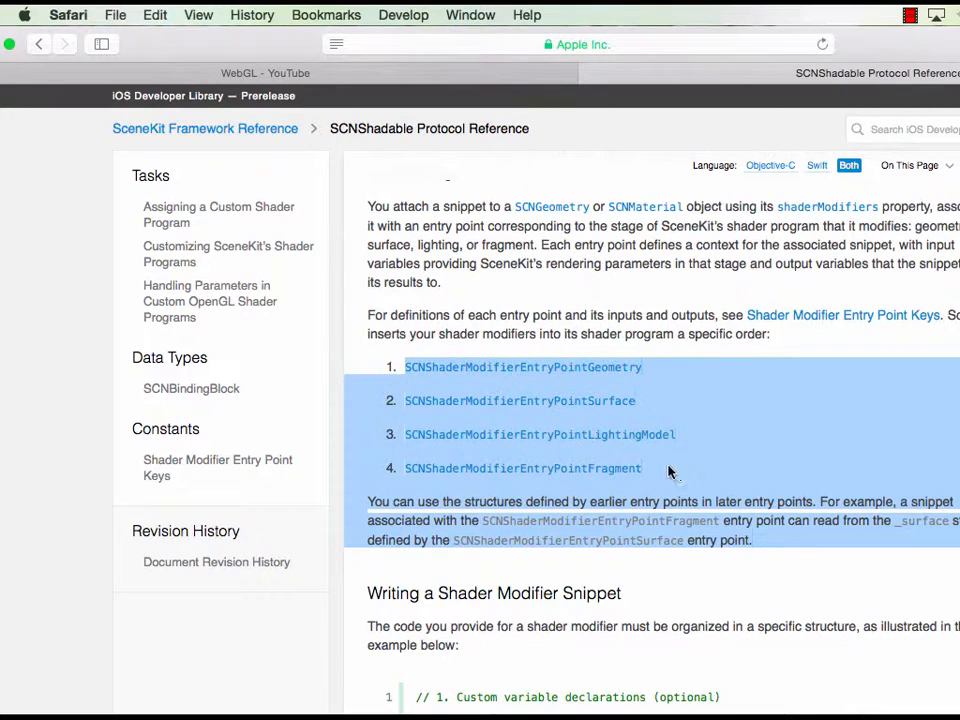
{"action": "left_click", "coordinate": [588, 470]}
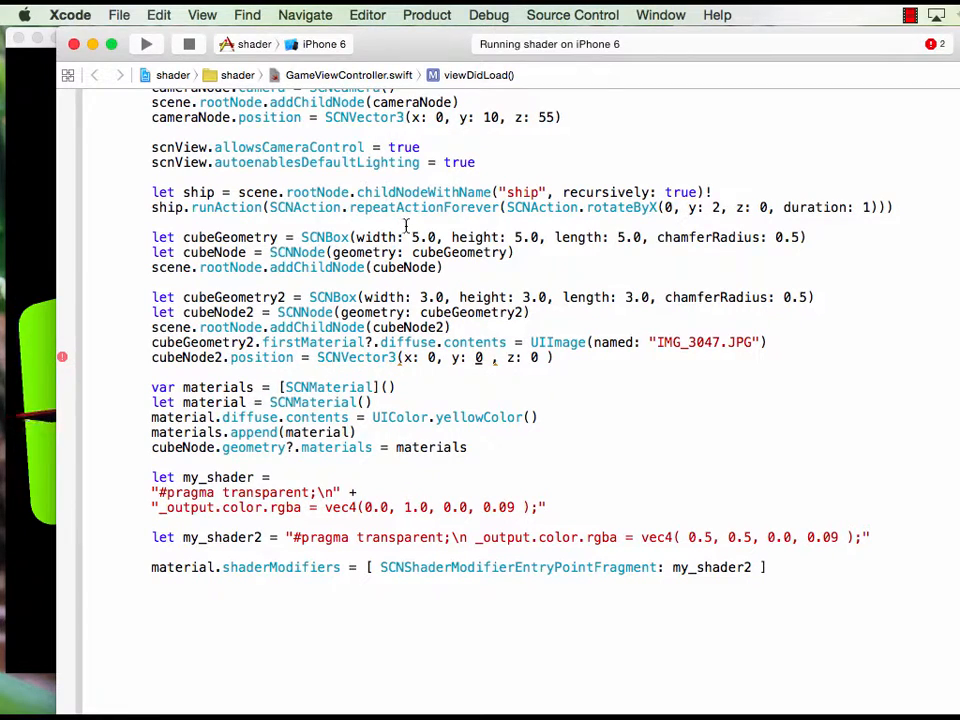
Run the app with cubeGeometry2, a 3.0 box textured with IMG_3047.JPG, added at its own position
{"action": "left_click", "coordinate": [146, 44]}
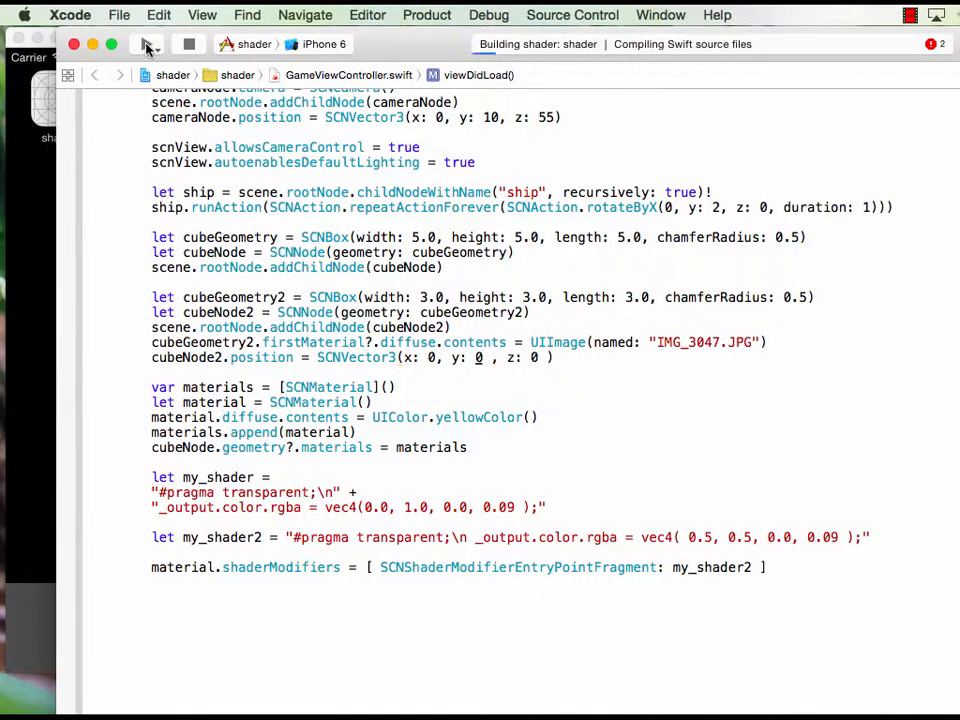
{"action": "left_click", "coordinate": [146, 44]}
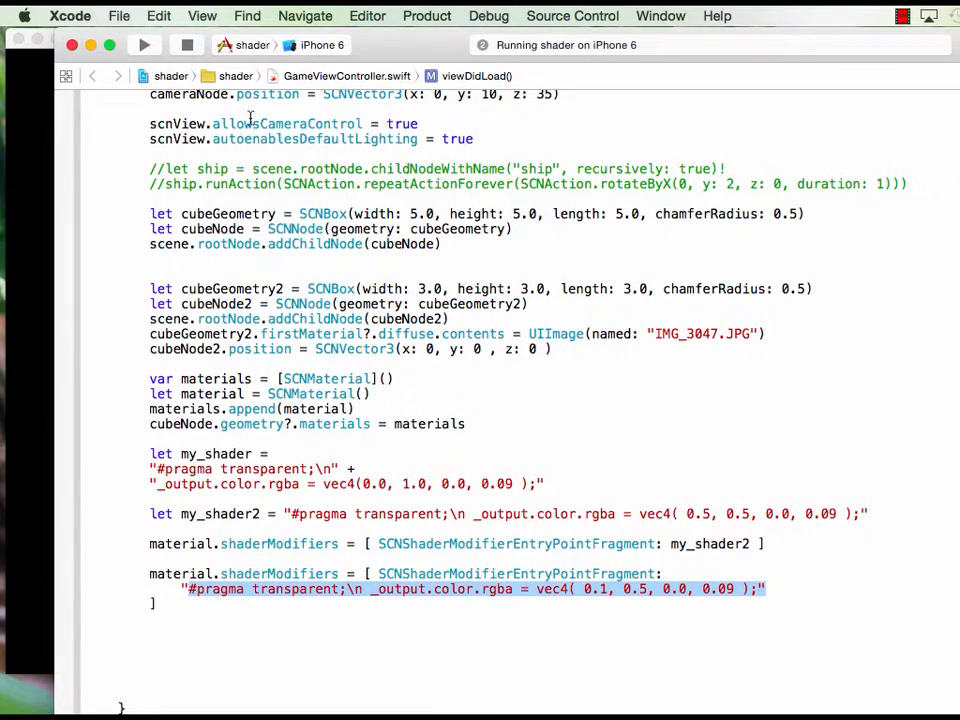
Add a geometry entry-point modifier '_geometry.position.x += u_time * 0.4;' below the fragment one
{"action": "left_click", "coordinate": [144, 44]}
{"action": "type", "text": "\"_geometry.position.x *=  u_time * 0.4 ;\""}
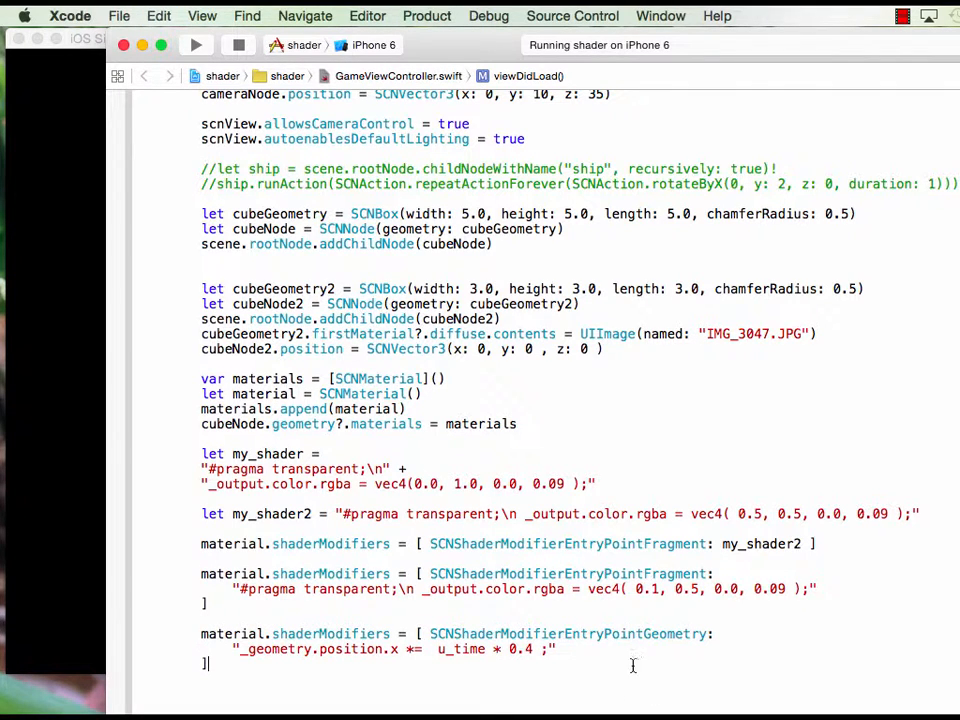
Write one shaderModifiers dictionary holding both the fragment colour and geometry x-shift strings, then run
{"action": "double_click", "coordinate": [644, 632]}
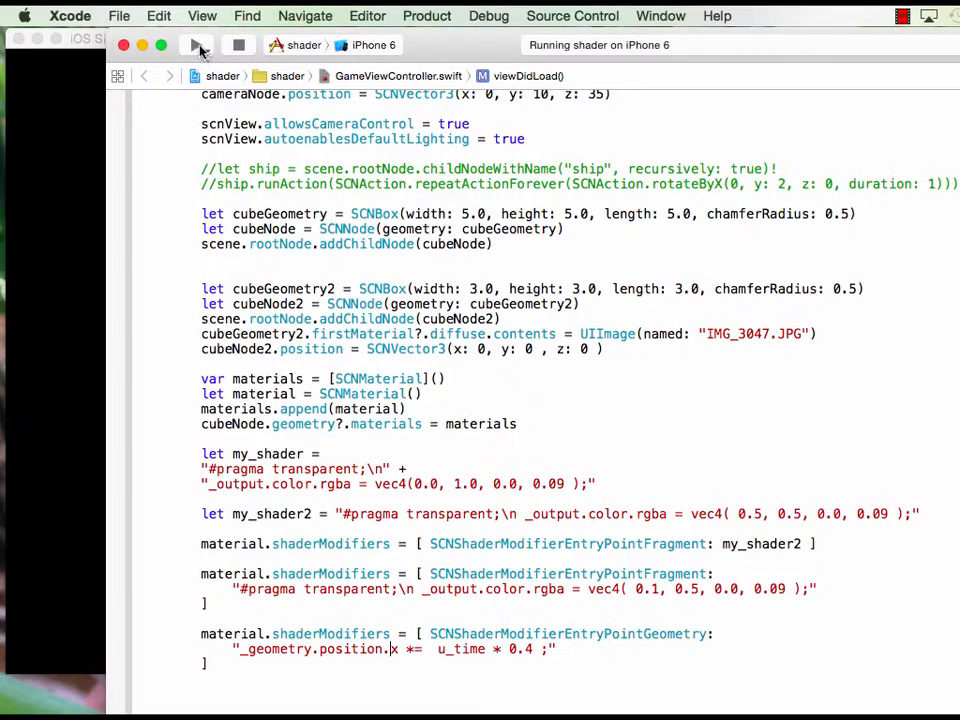
{"action": "left_click", "coordinate": [196, 44]}
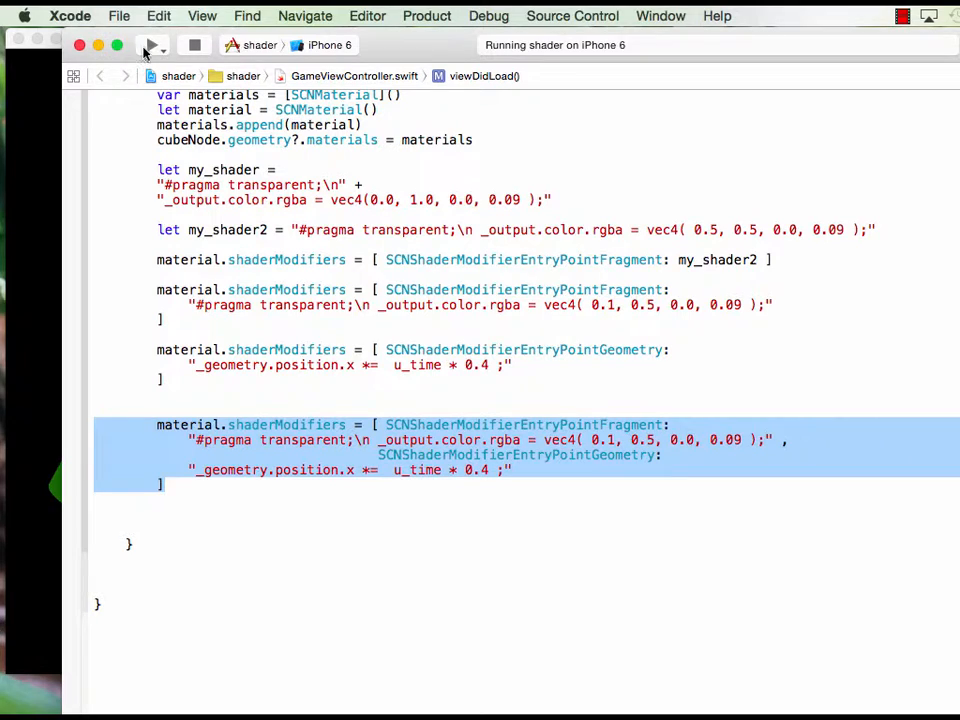
Run the combined modifiers, then declare my_shader_vertex and assign it with my_shader2 in shaderModifiers
{"action": "left_click", "coordinate": [152, 44]}
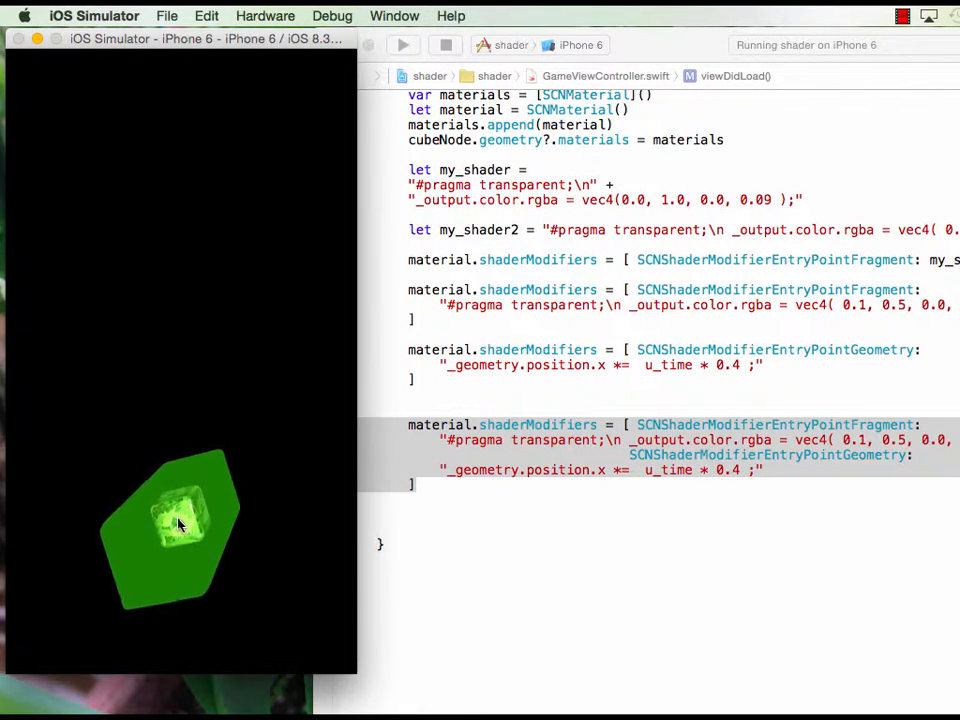
{"action": "mouse_move", "coordinate": [324, 528]}
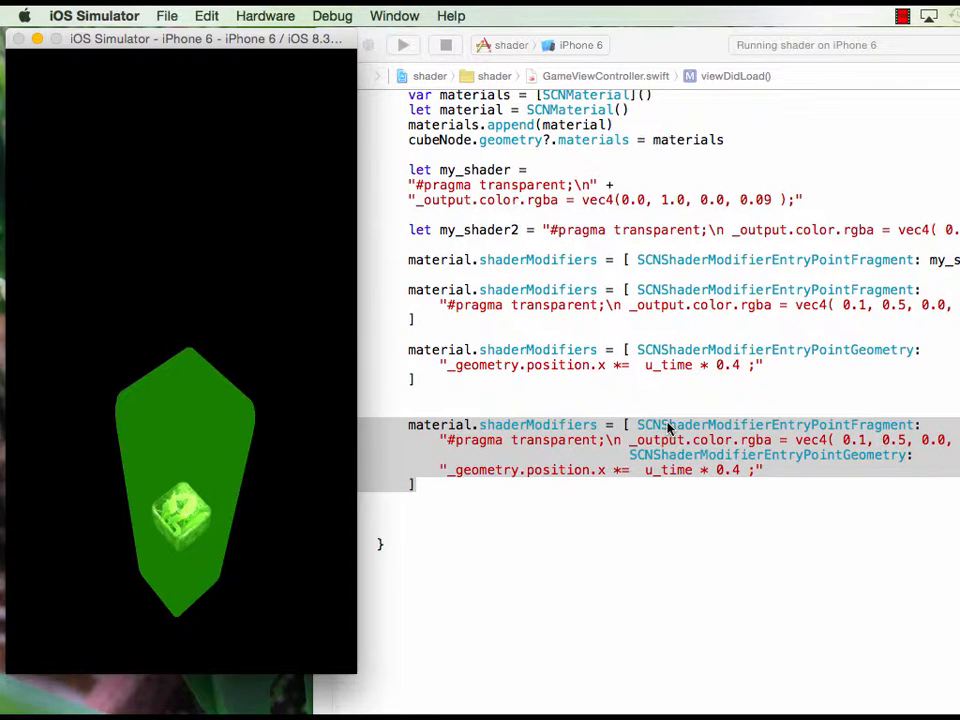
{"action": "mouse_move", "coordinate": [676, 460]}
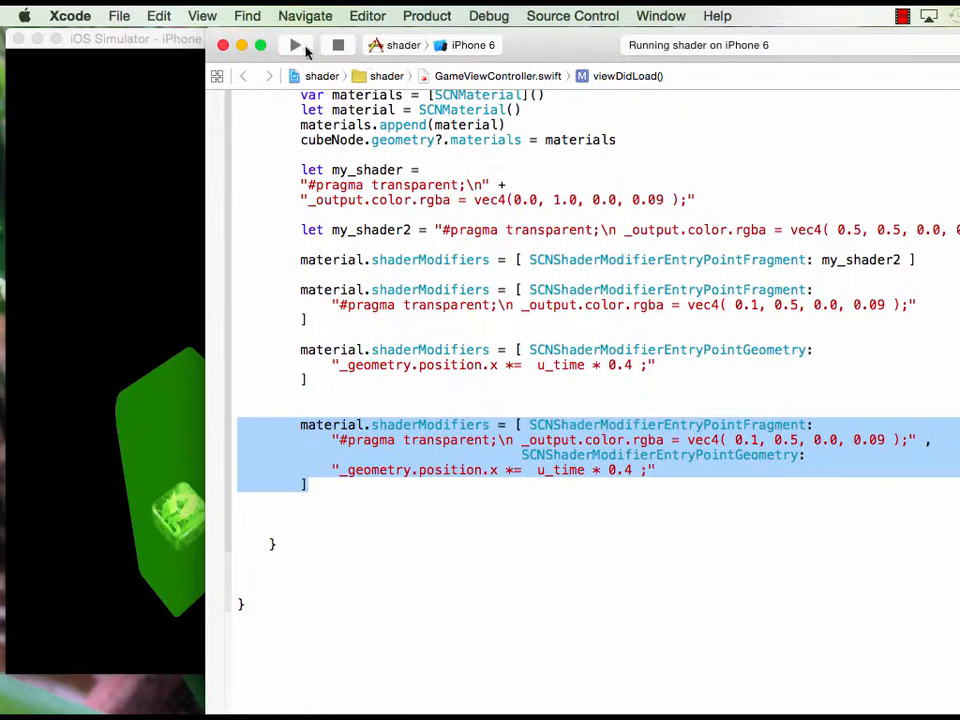
{"action": "left_click", "coordinate": [296, 44]}
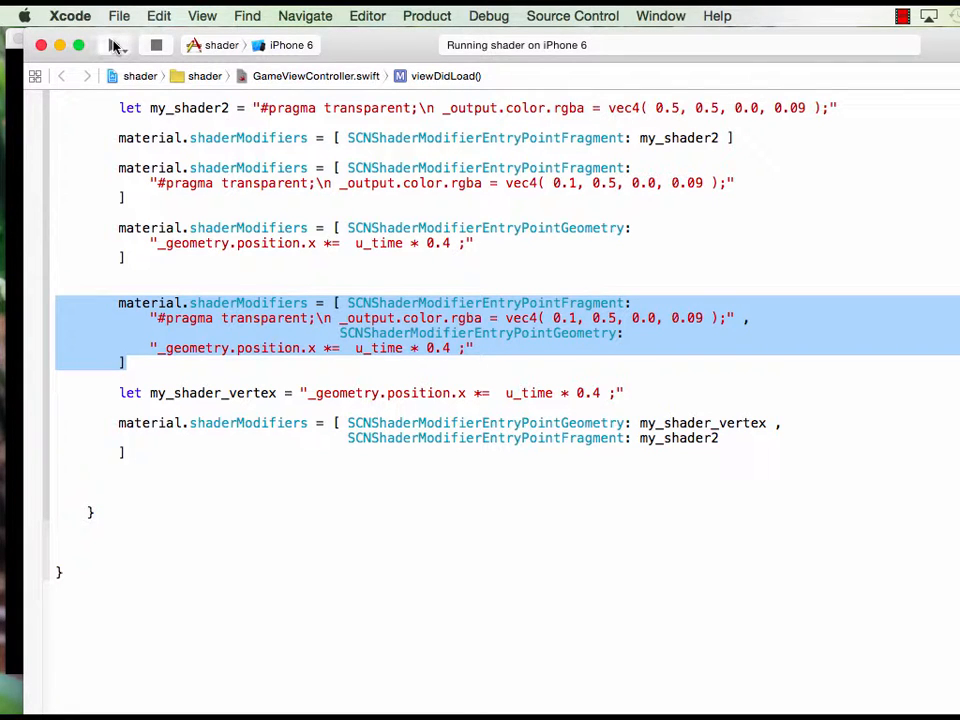
Run the app with the refactored shaders and scroll down to the geometry shader string
{"action": "left_click", "coordinate": [112, 44]}
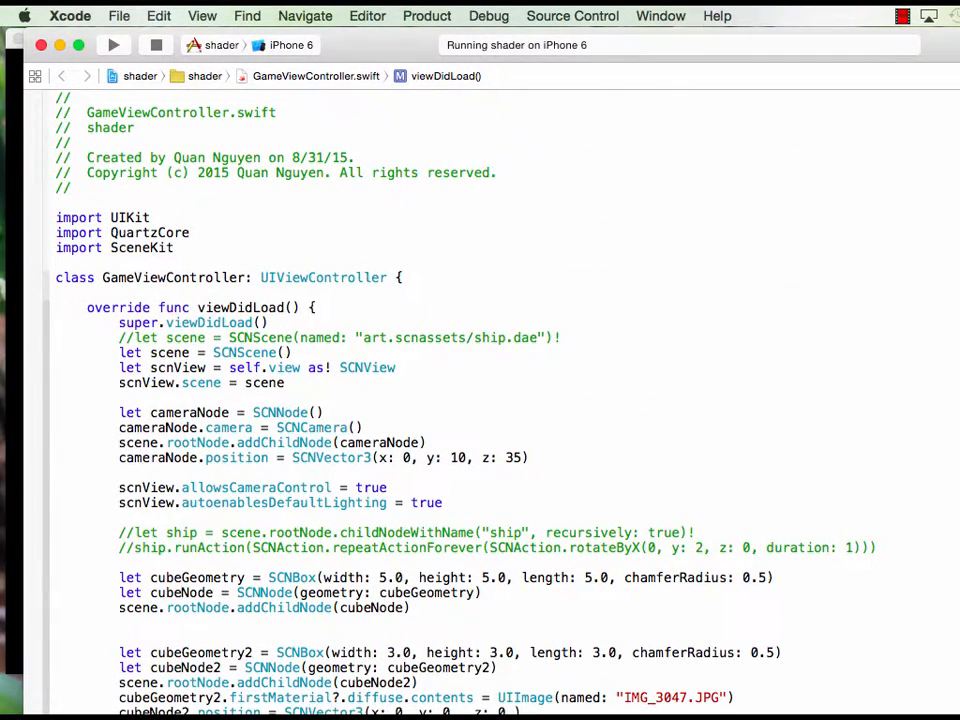
{"action": "scroll", "scroll_direction": "down", "scroll_amount": 3}
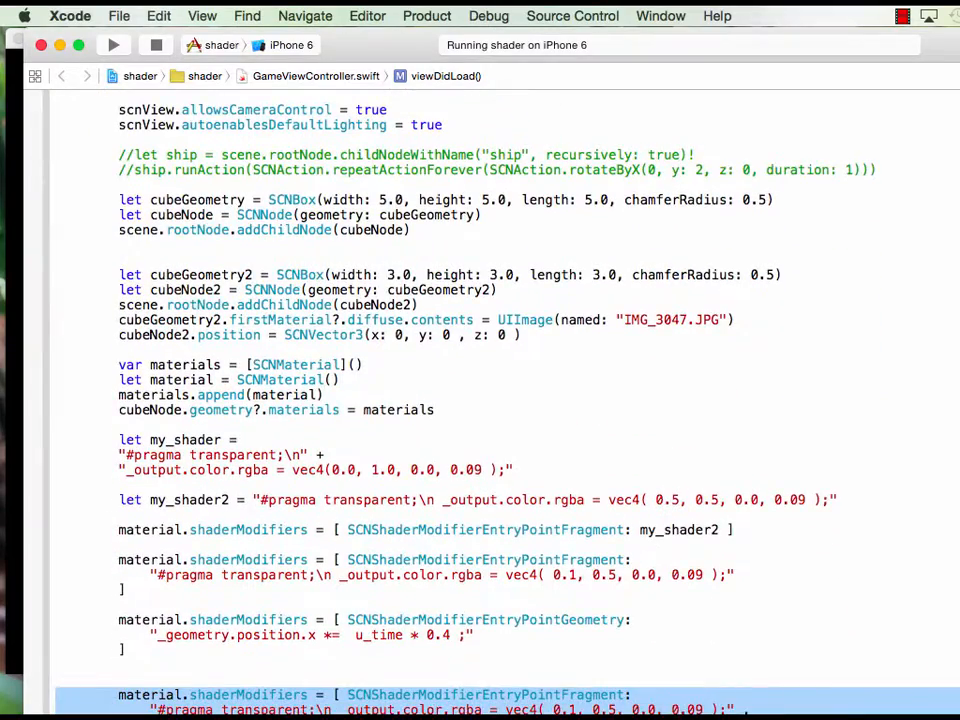
{"action": "scroll", "scroll_direction": "down", "scroll_amount": 3}
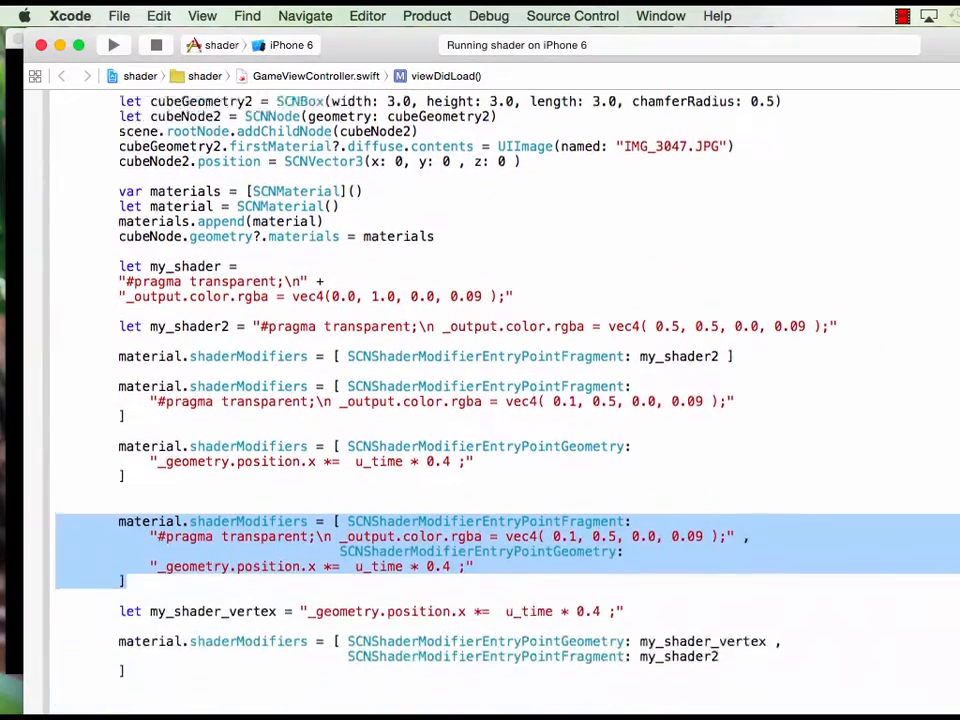
{"action": "scroll", "scroll_direction": "down", "scroll_amount": 3}
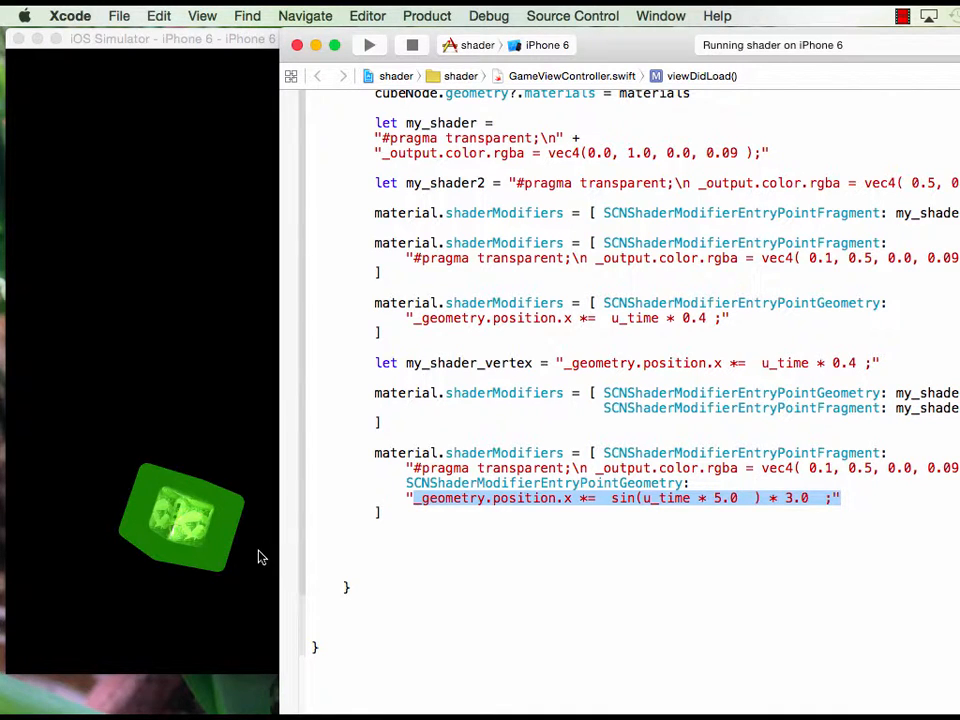
Change position.x to position.xyz in the geometry string and view the pulsing cube in the simulator
{"action": "left_click", "coordinate": [572, 498]}
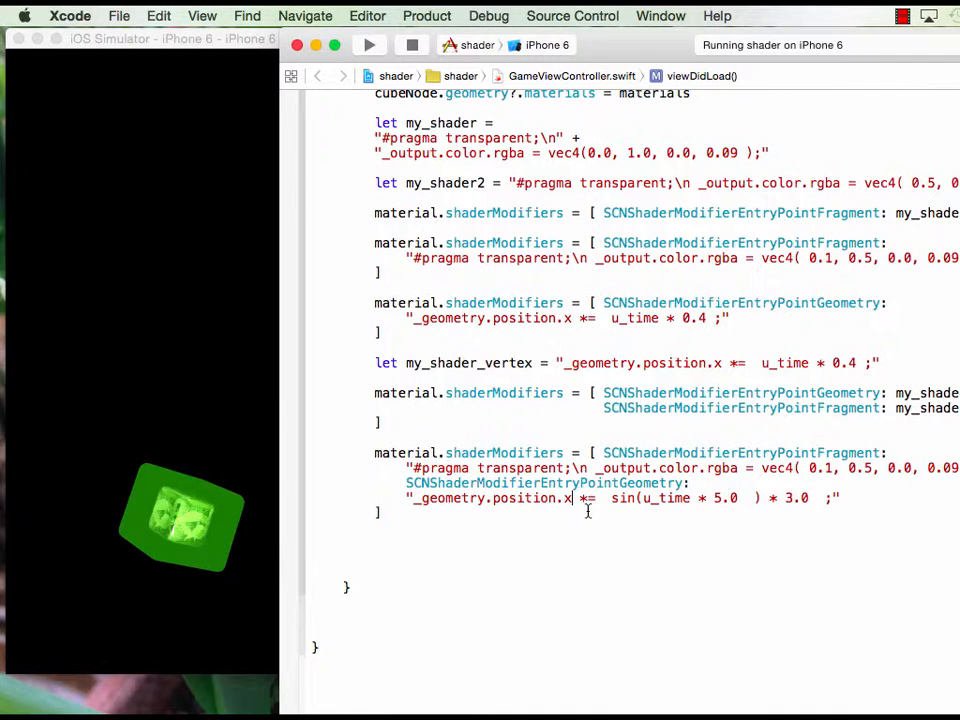
{"action": "type", "text": "yz"}
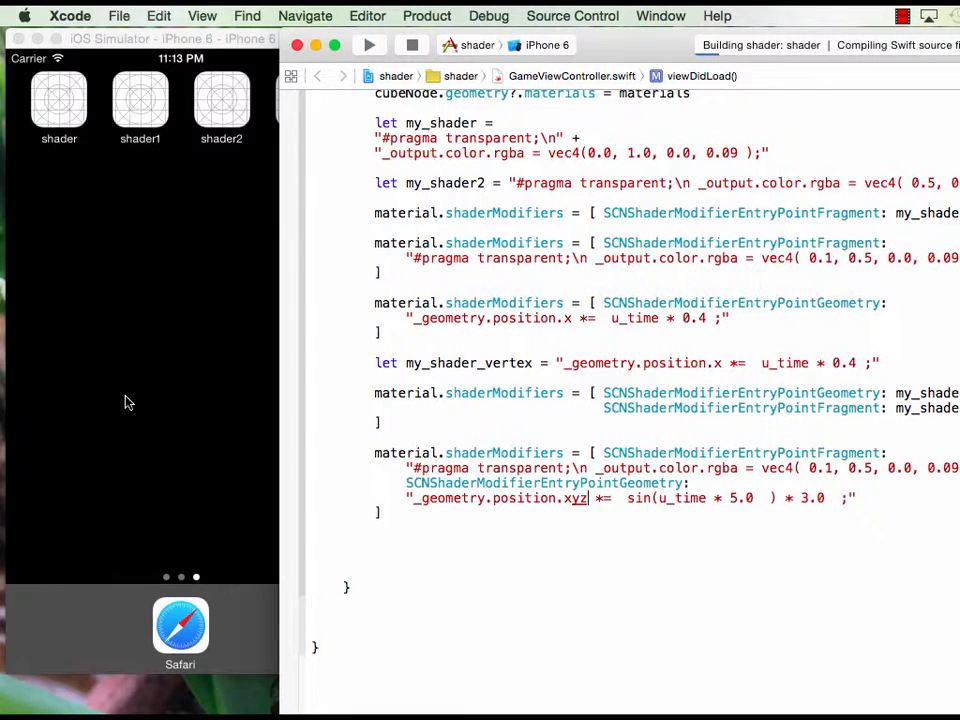
{"action": "left_click", "coordinate": [368, 44]}
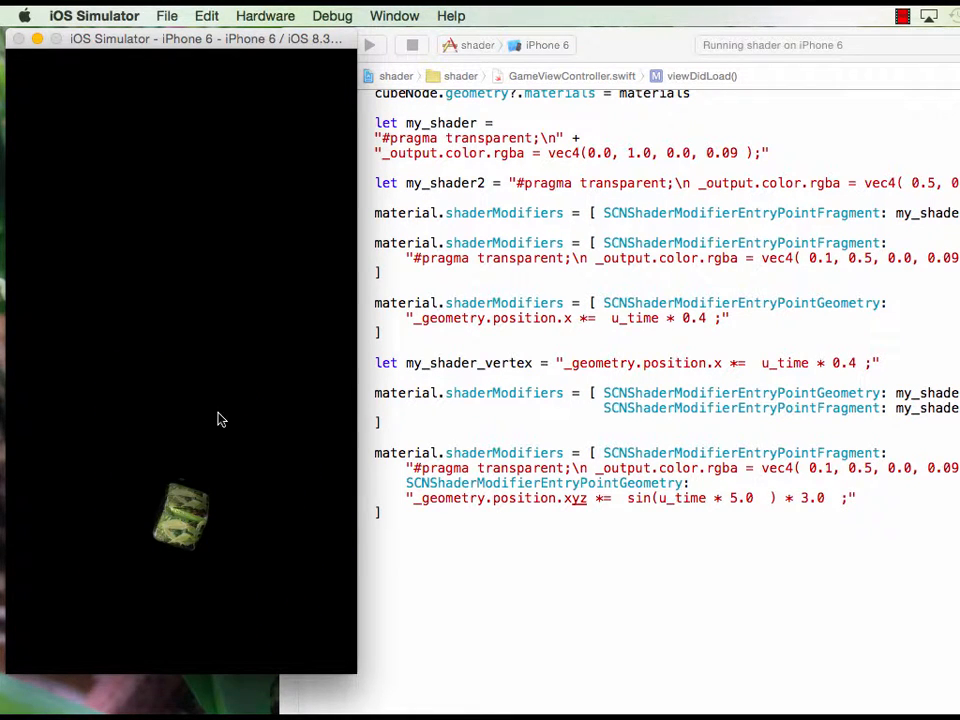
{"action": "mouse_move", "coordinate": [148, 624]}
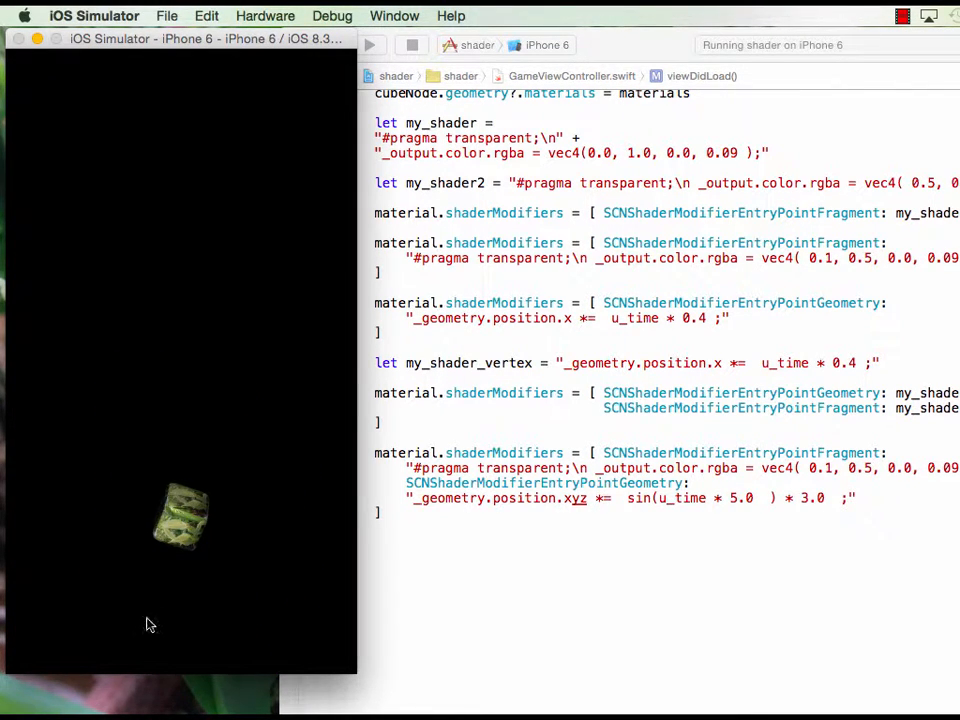